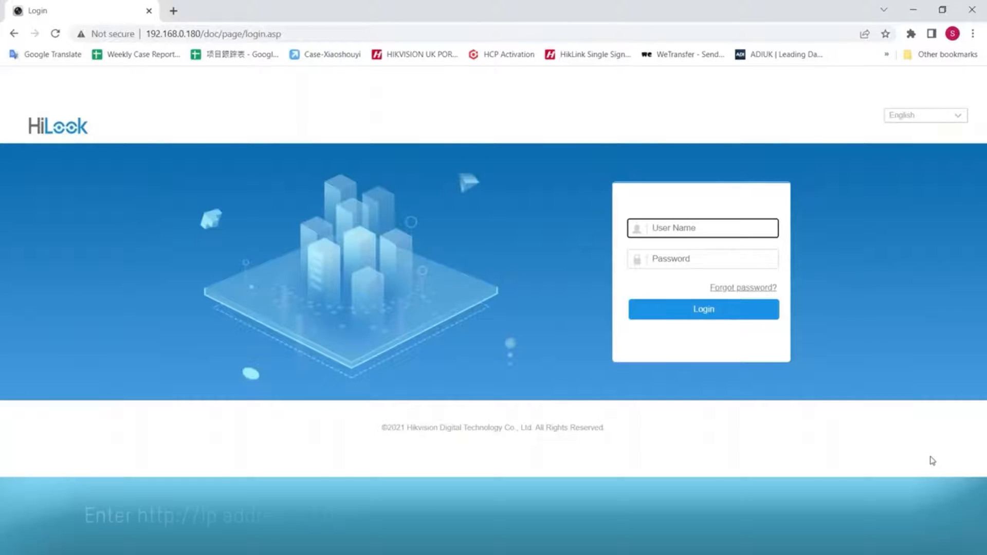
- Log in to the DVR as 'admin' with the administrator password
text(admin)
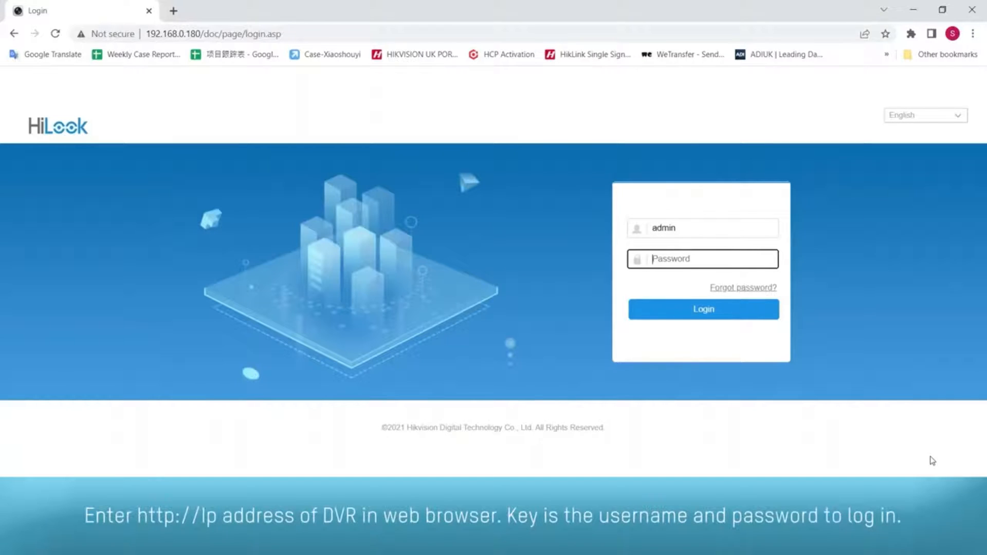
text(password)
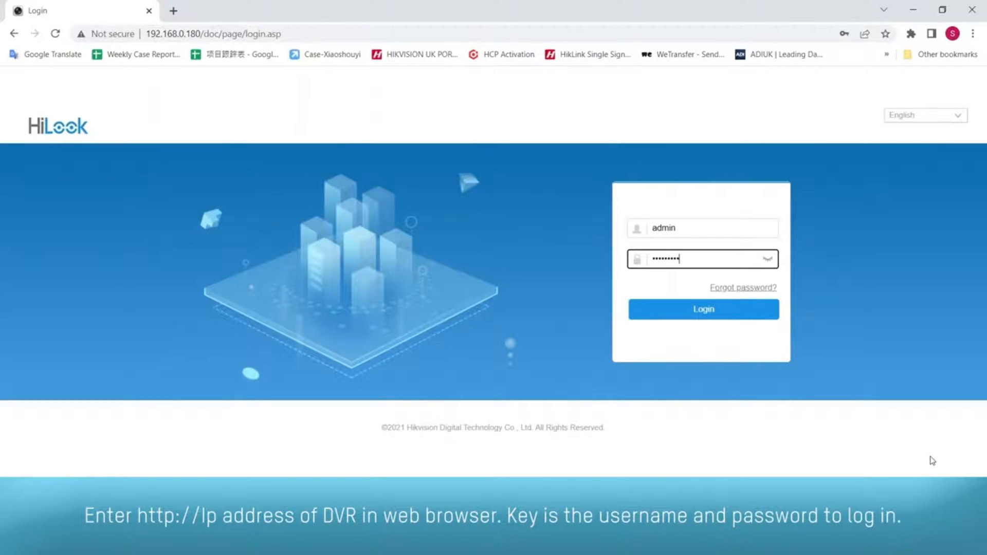
mouse_move(703, 309)
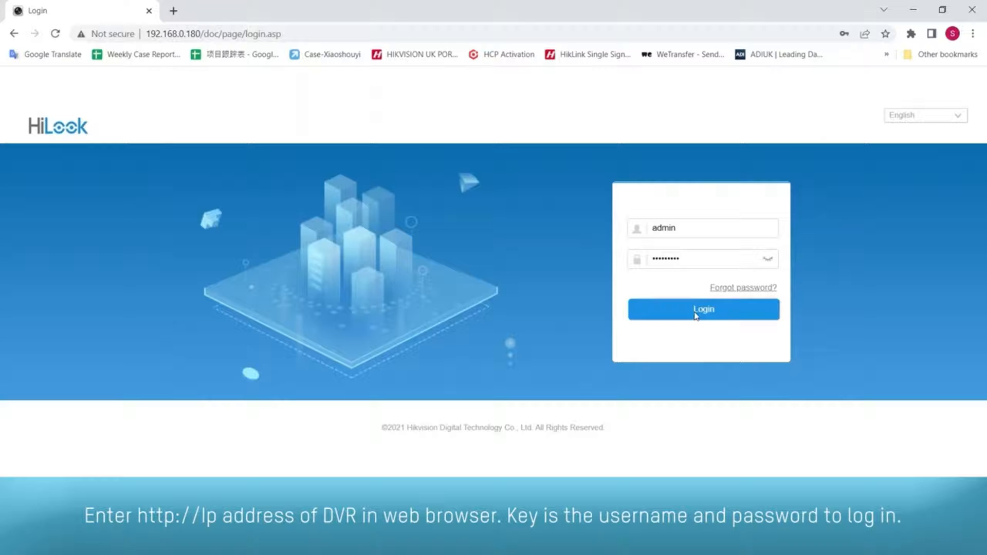
click(702, 309)
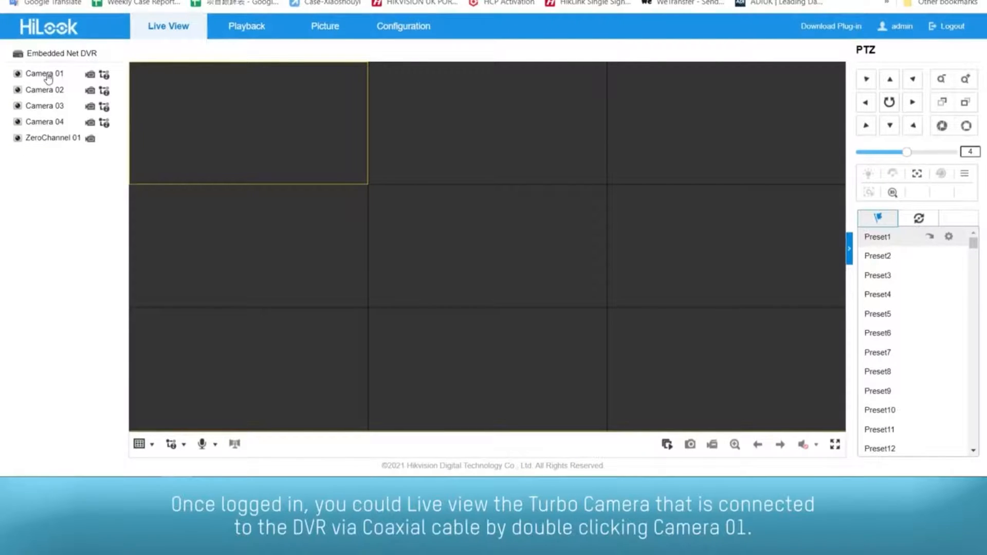
- Show Camera 01 live in a 1-window layout and switch it to the other stream
double_click(40, 73)
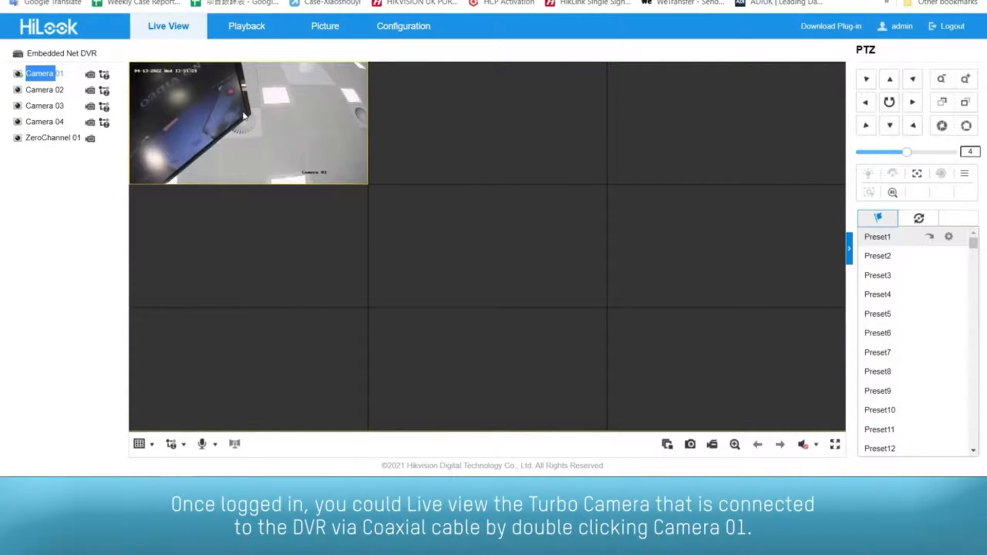
click(140, 443)
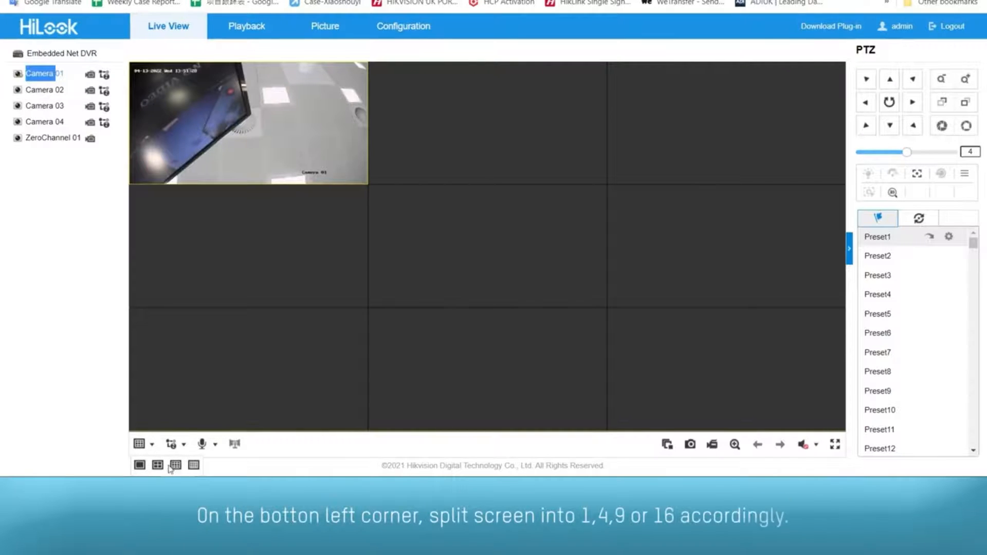
click(139, 465)
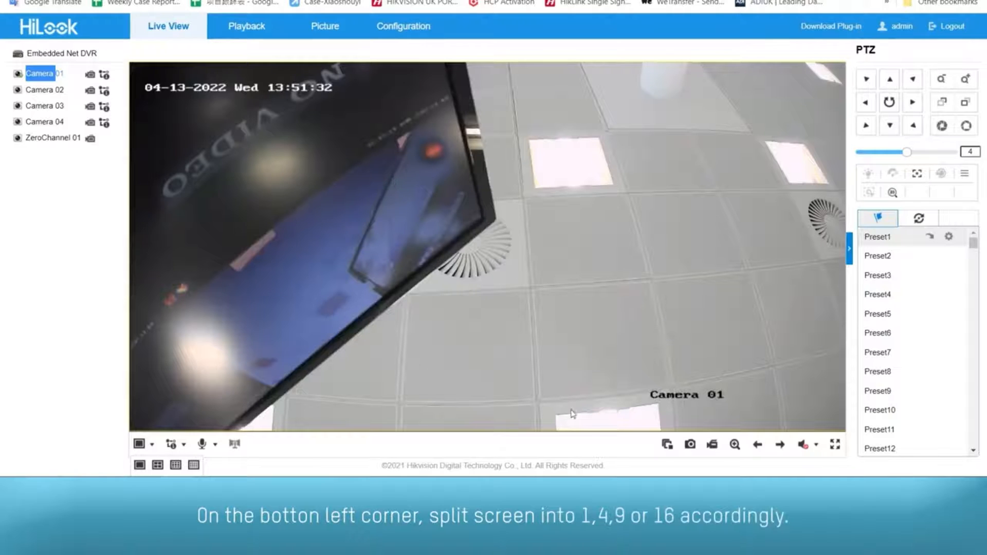
mouse_move(635, 452)
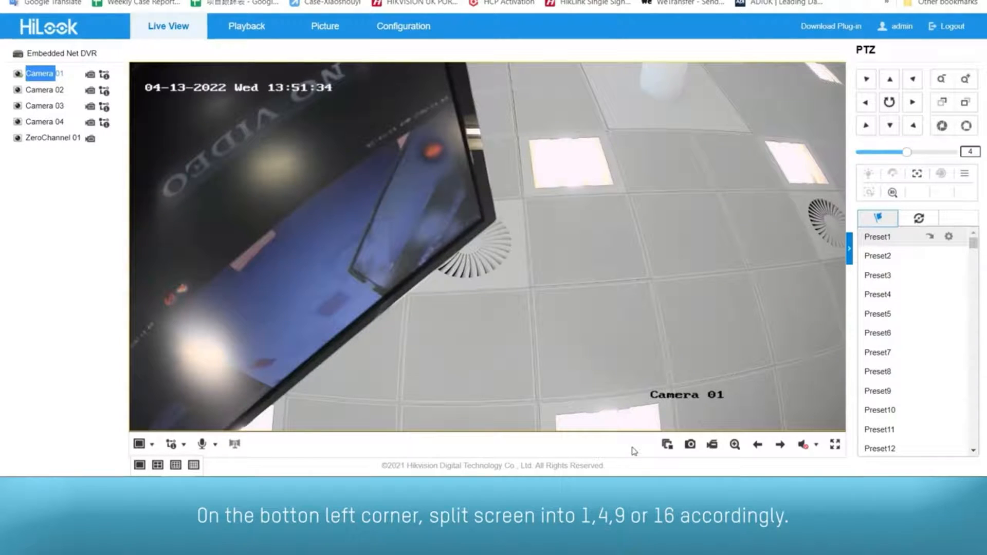
click(182, 444)
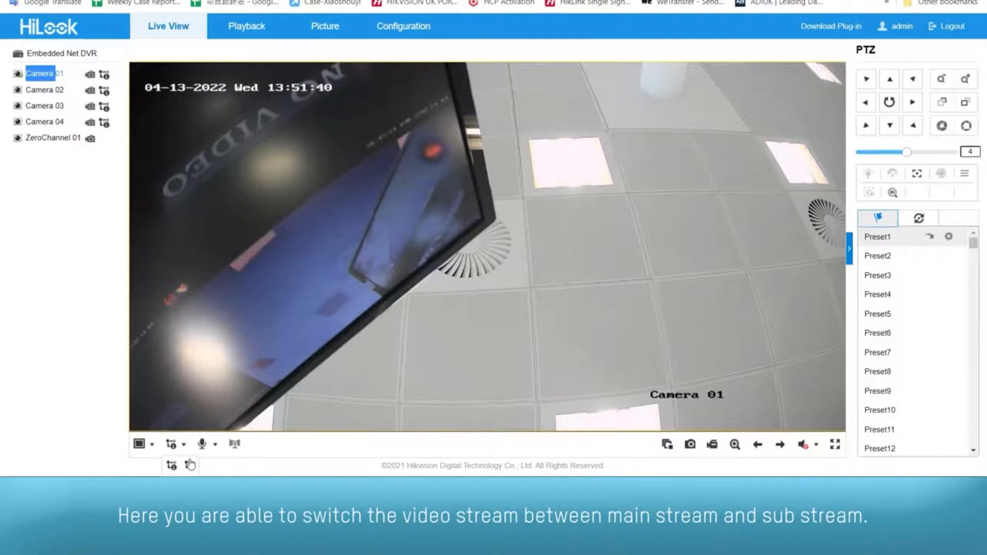
click(188, 466)
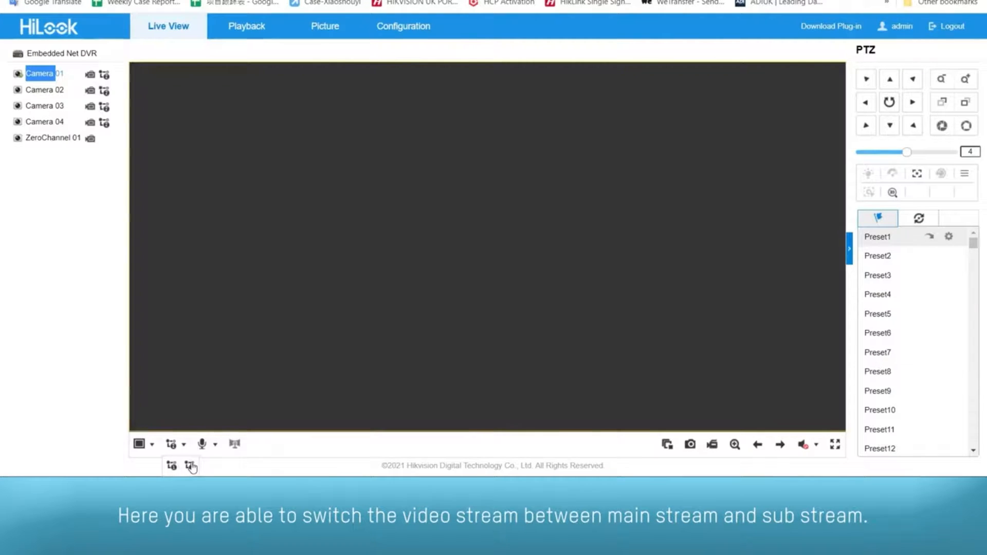
mouse_move(181, 467)
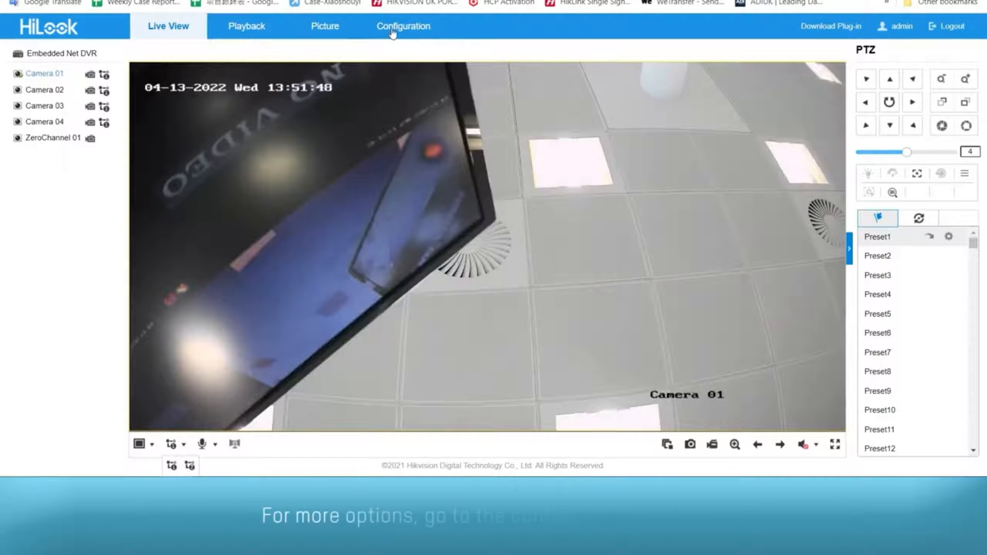
- Go to Configuration to view the DVR's basic information (model DVR-204U-K1, serial number)
click(403, 26)
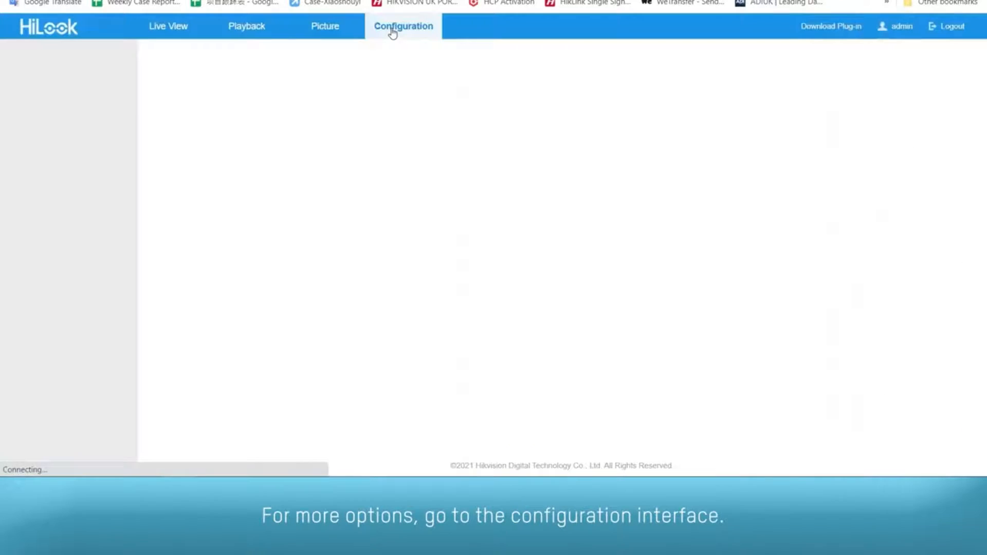
click(403, 26)
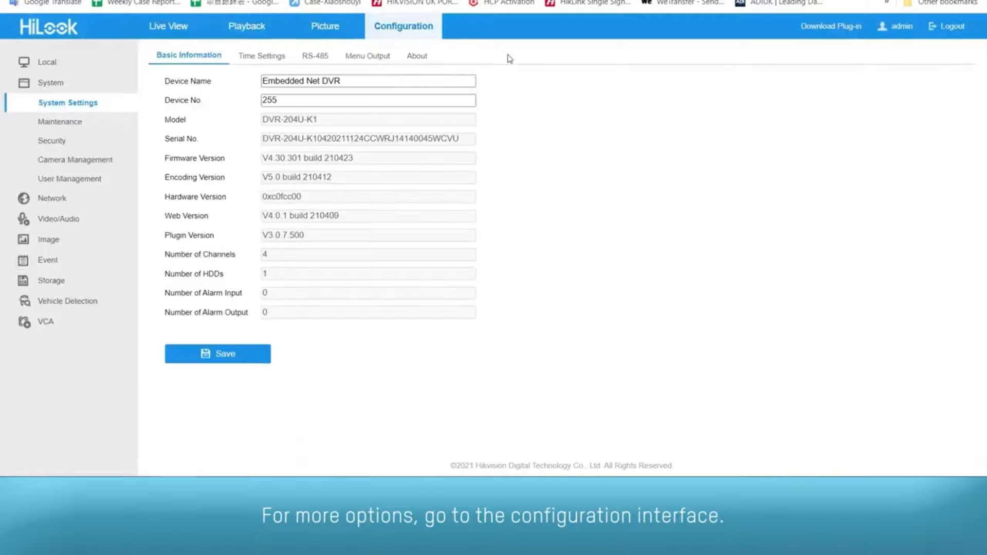
mouse_move(202, 127)
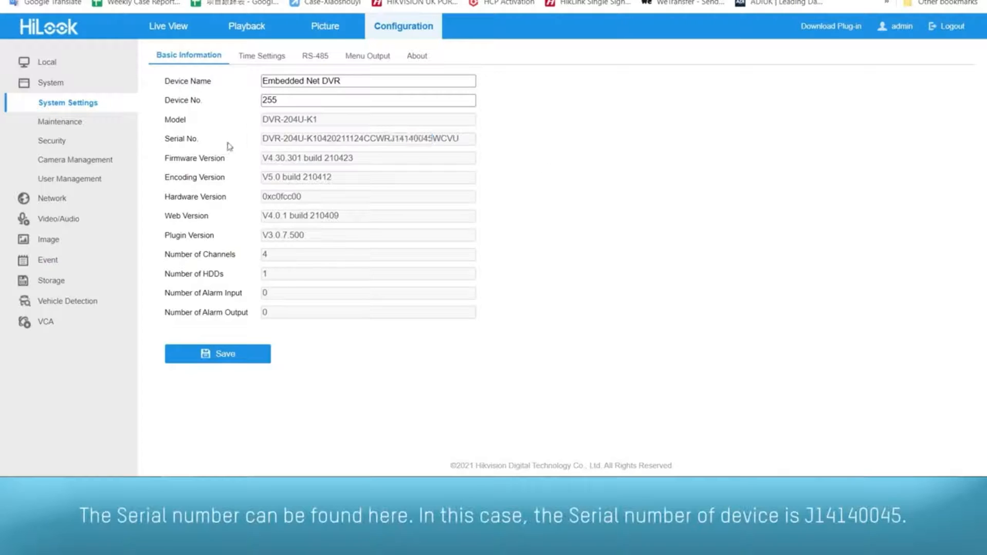
mouse_move(70, 121)
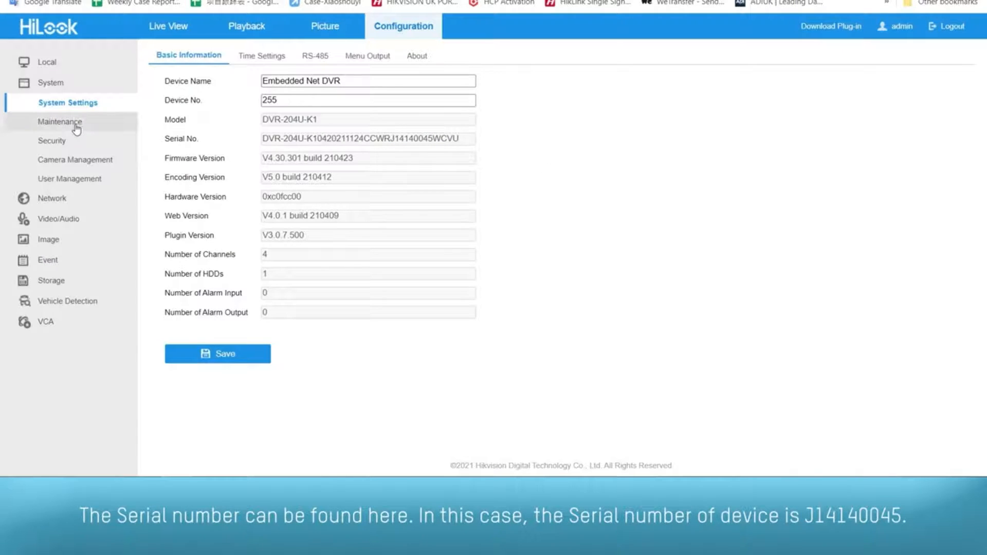
- View the System Maintenance page, then move on to the Video/Audio settings
click(61, 122)
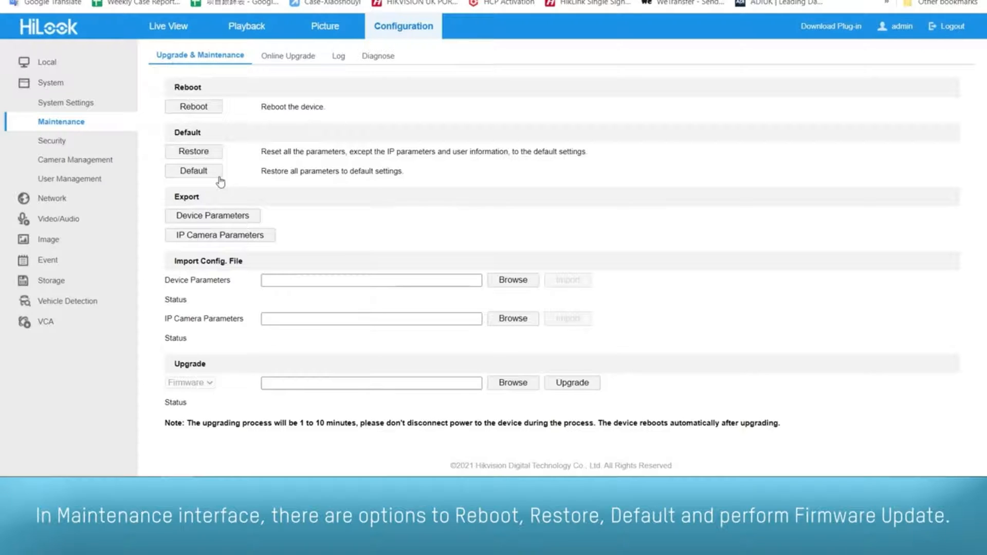
mouse_move(298, 225)
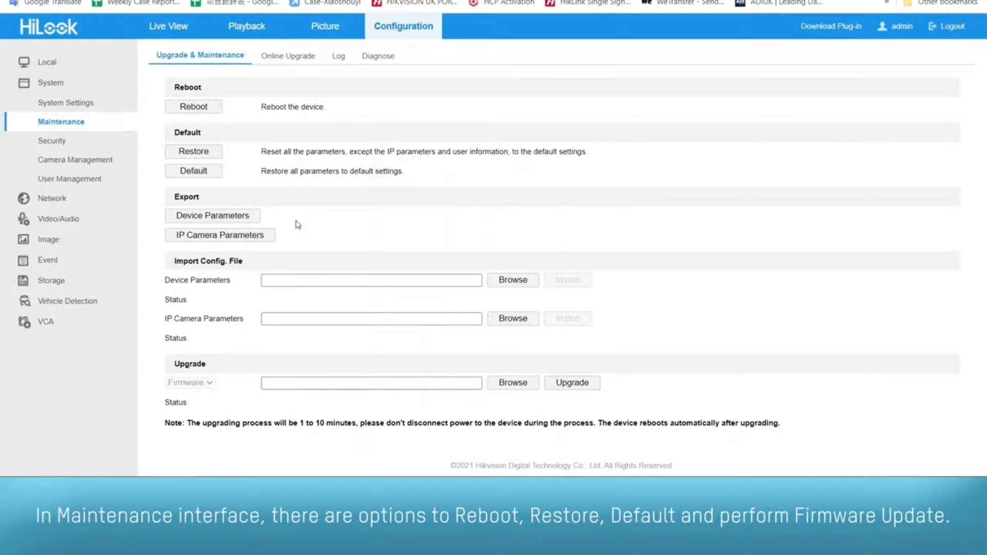
mouse_move(505, 411)
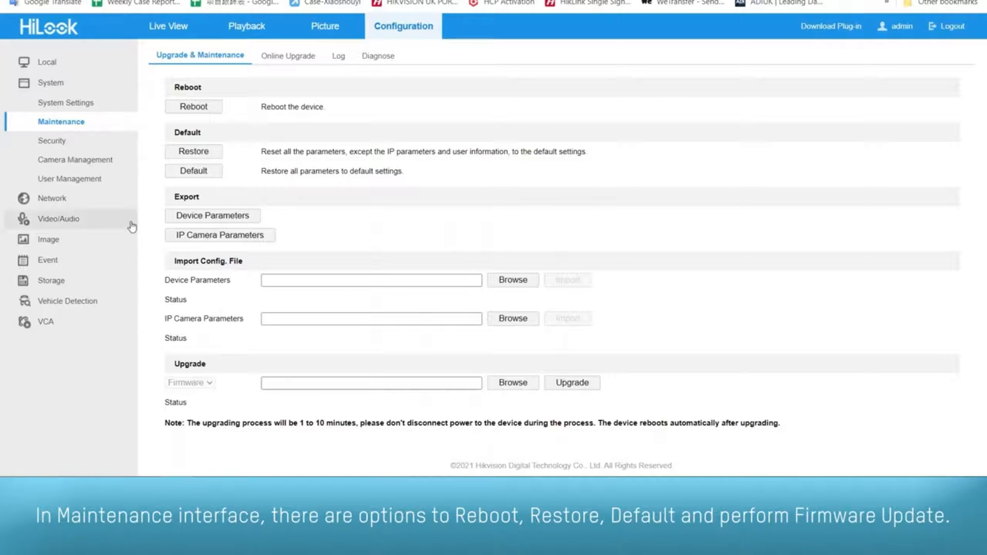
click(60, 218)
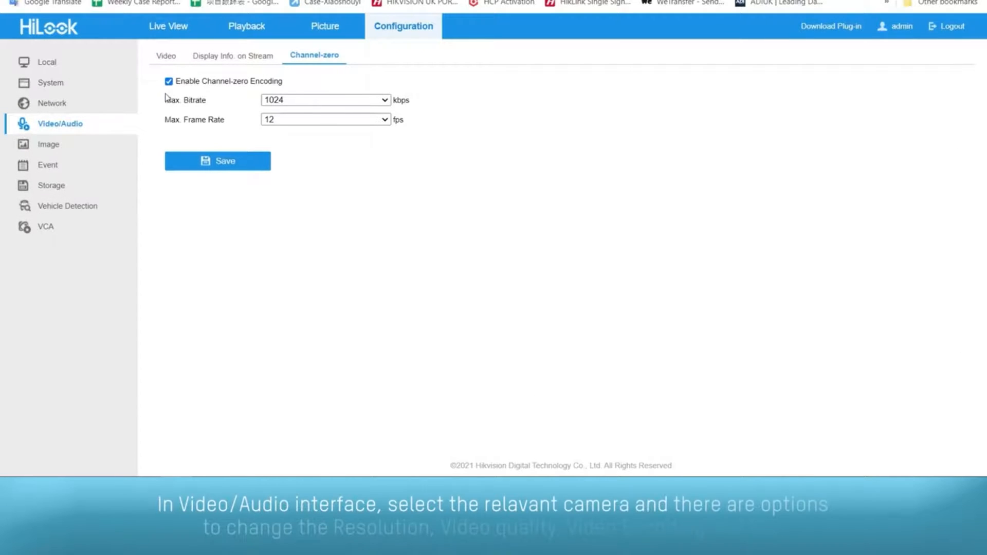
- Save Camera 01's main stream at 3840*2160 with Medium quality, then go to Network settings
click(165, 56)
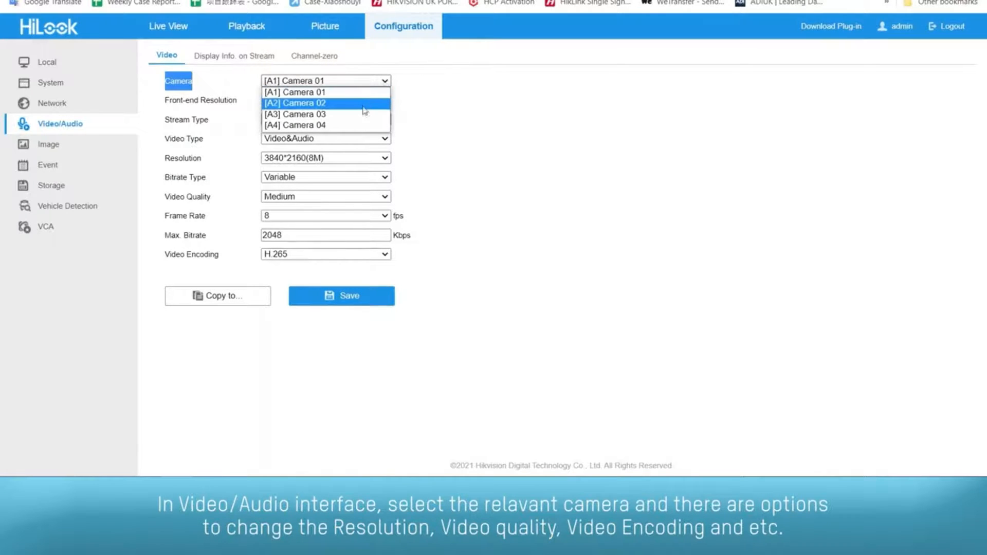
click(324, 92)
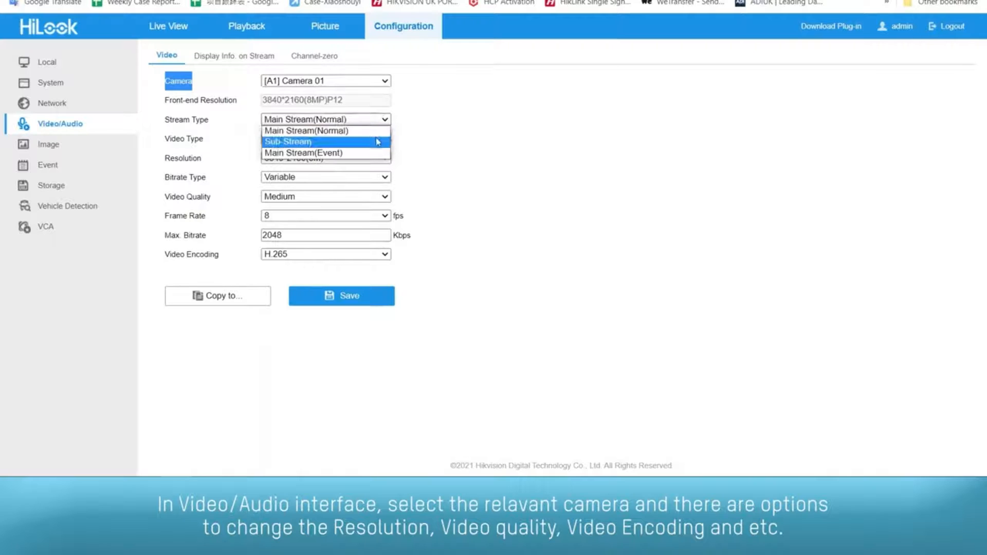
click(305, 120)
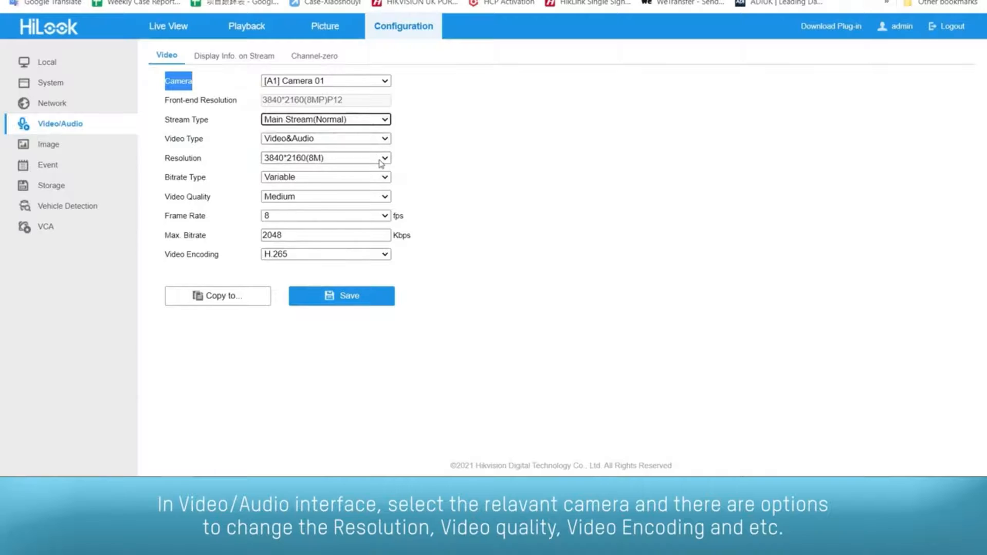
click(381, 158)
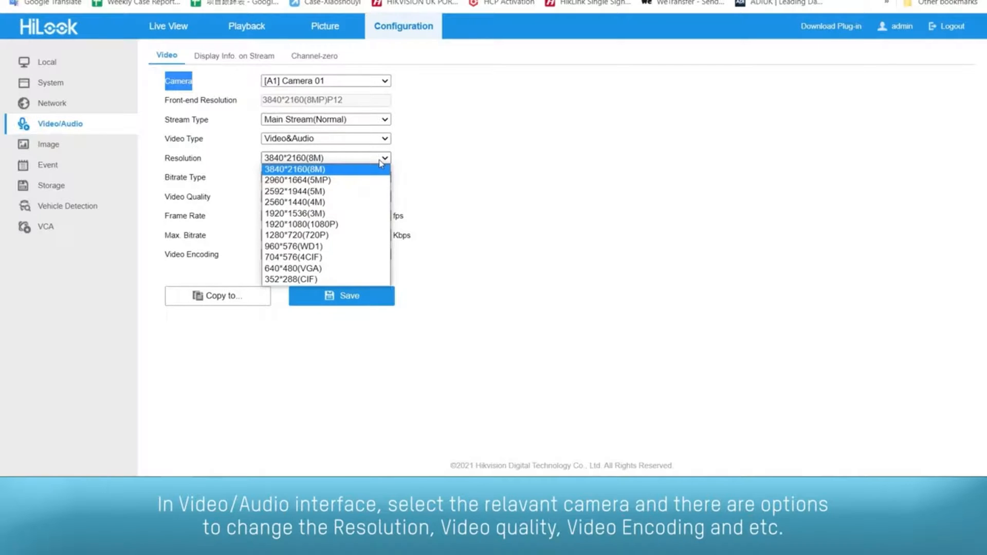
click(294, 168)
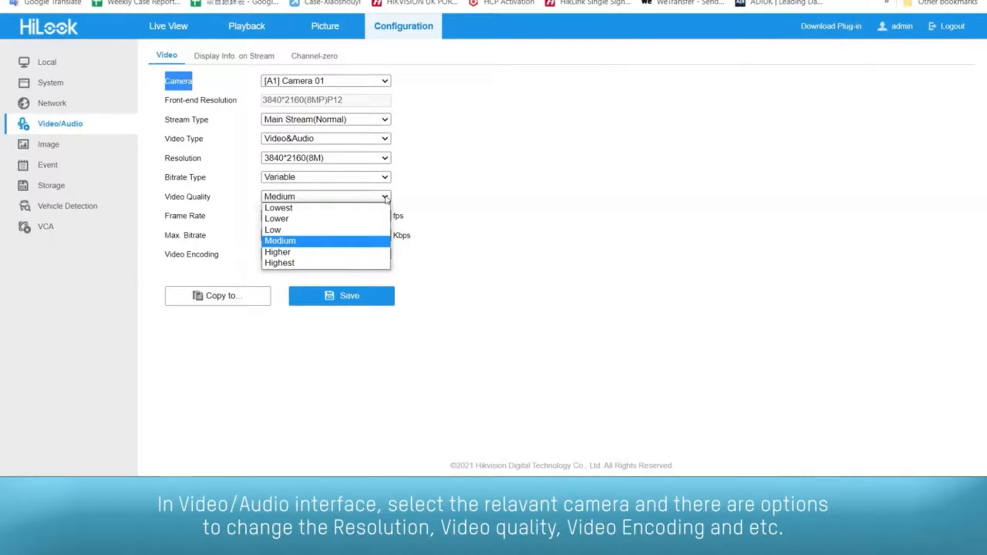
click(280, 241)
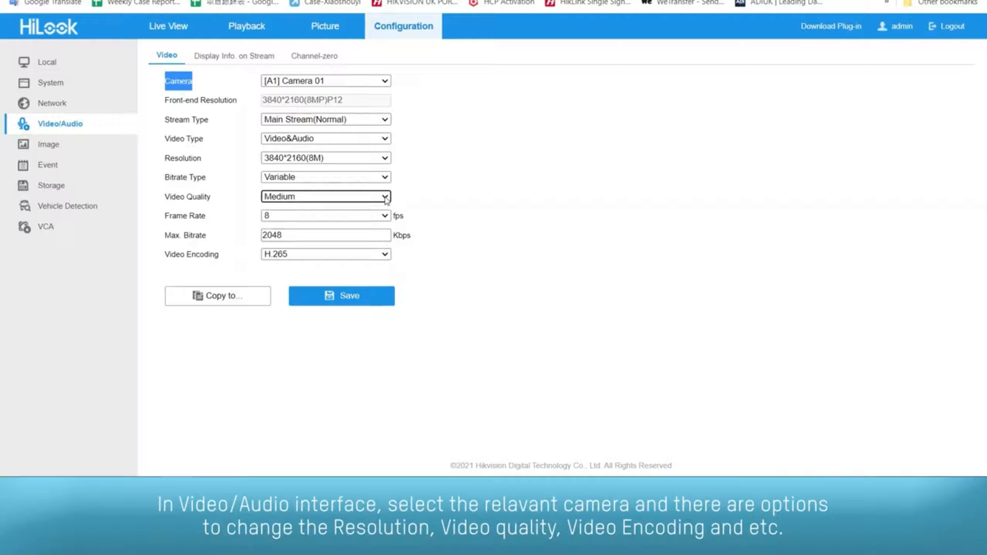
click(341, 296)
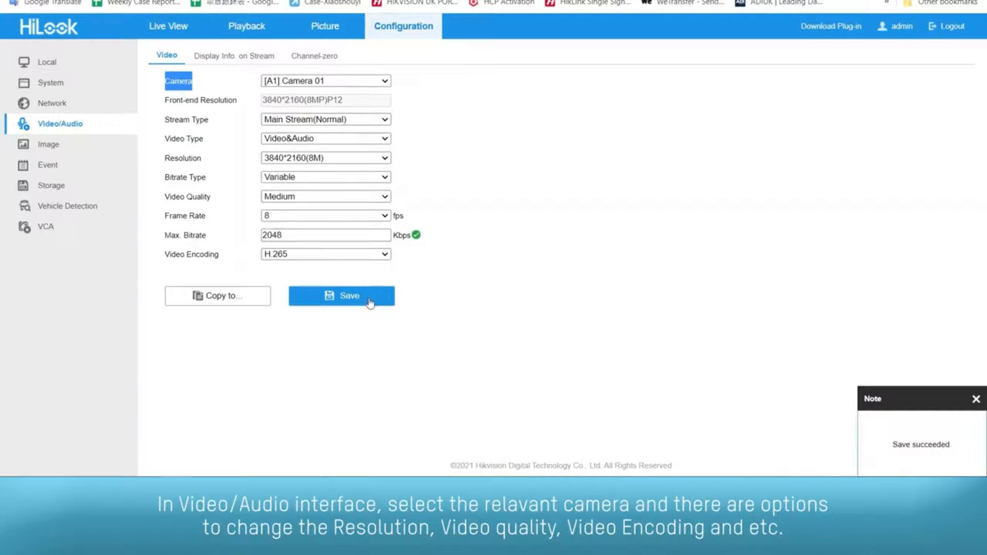
click(51, 104)
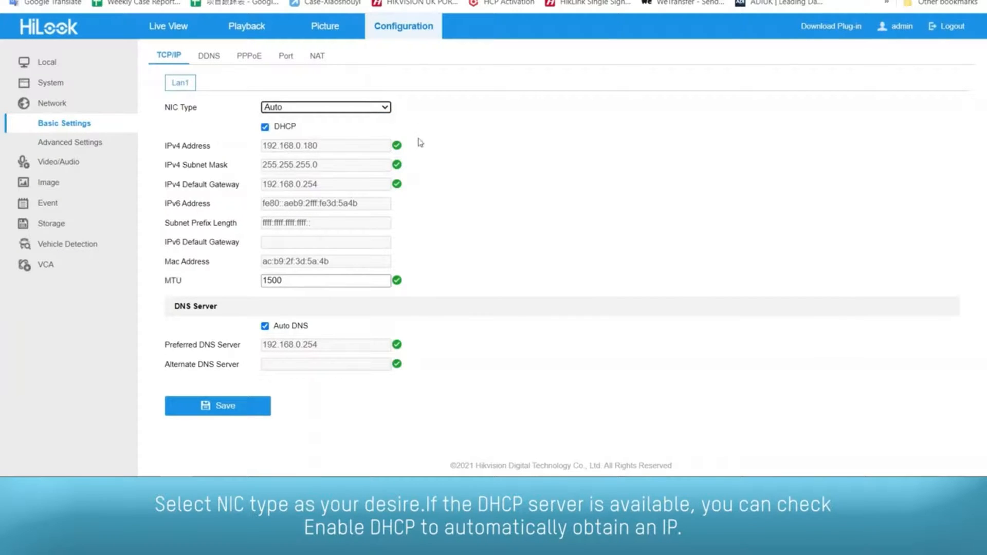
mouse_move(464, 183)
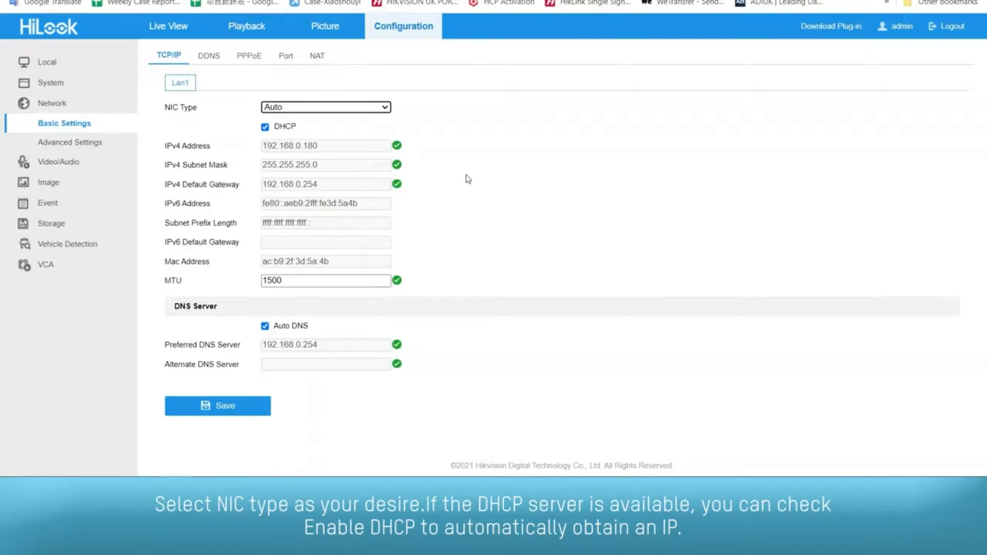
mouse_move(47, 202)
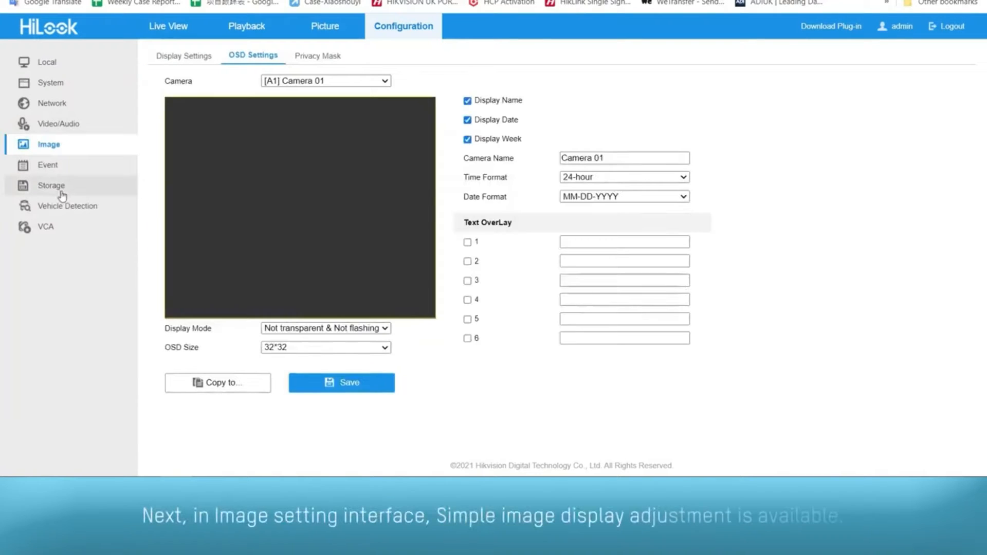
- Show Camera 01's image display adjustments (brightness, contrast, saturation)
click(186, 56)
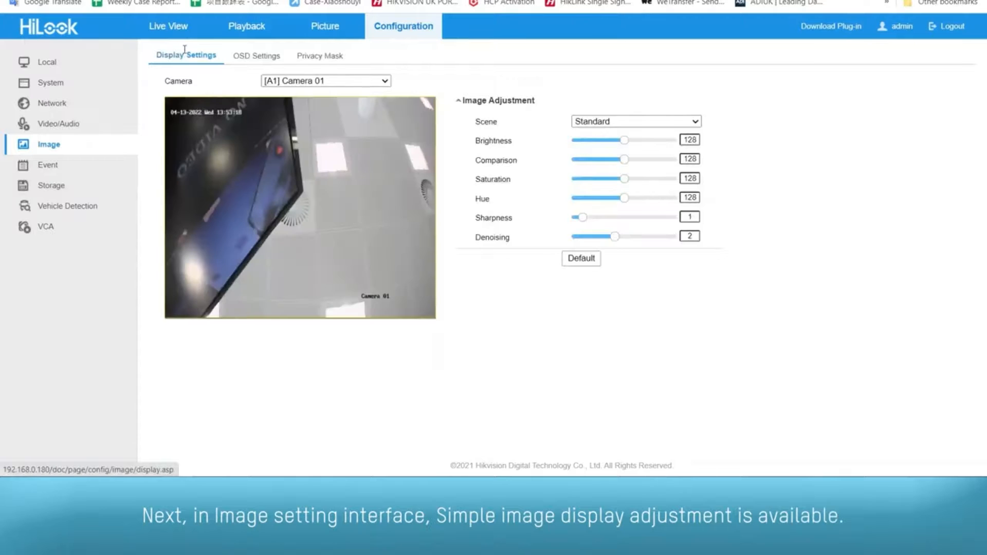
mouse_move(638, 250)
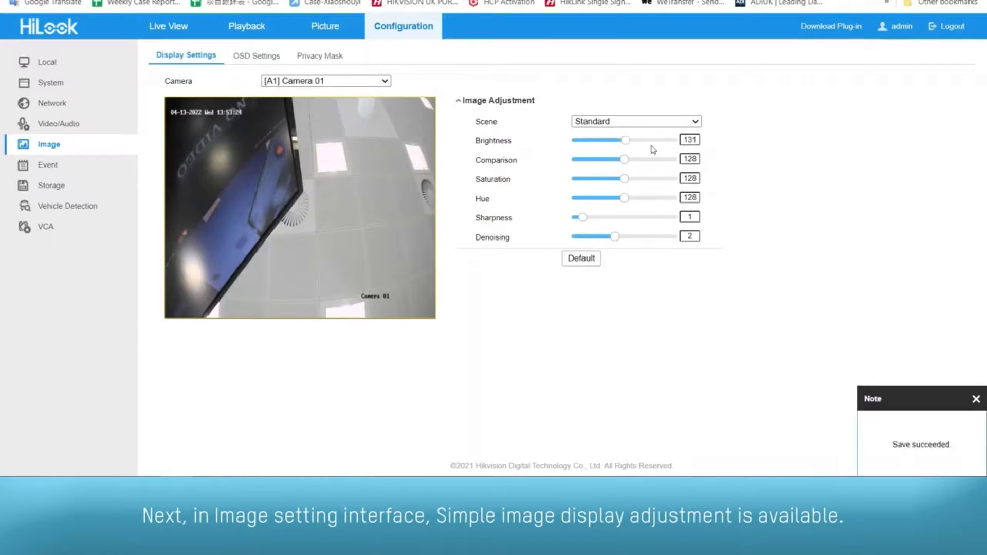
mouse_move(617, 211)
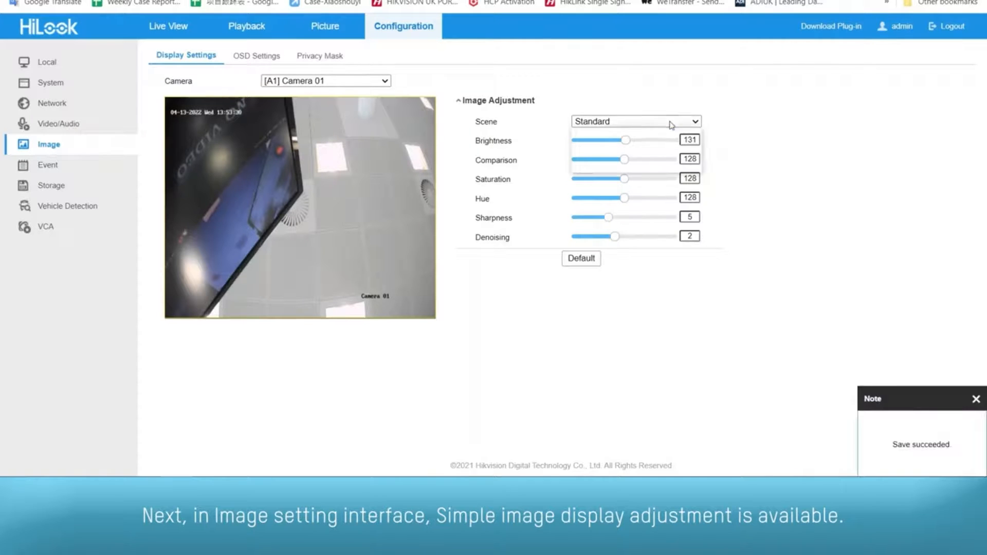
- Keep the Standard scene for Camera 01 and go to the first OSD text overlay field
click(634, 121)
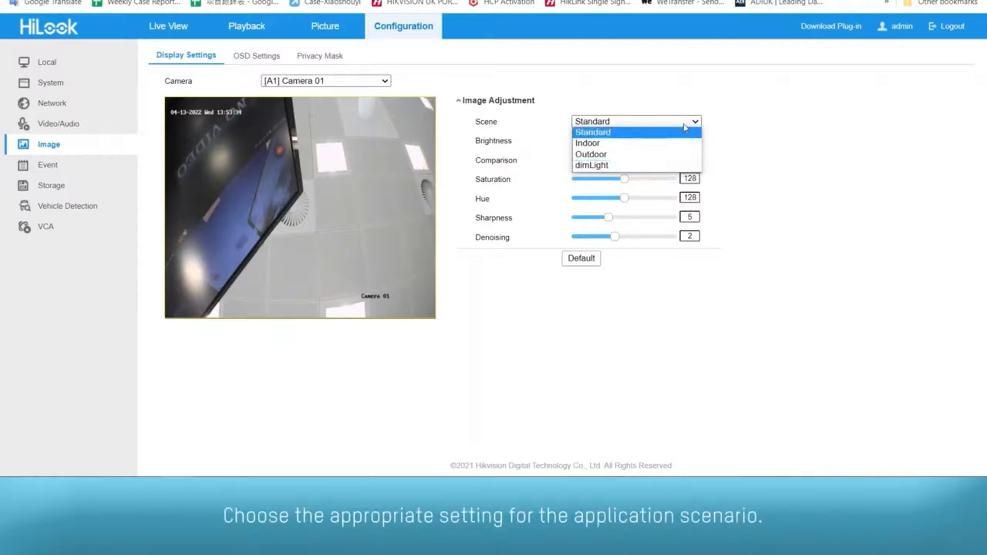
click(255, 55)
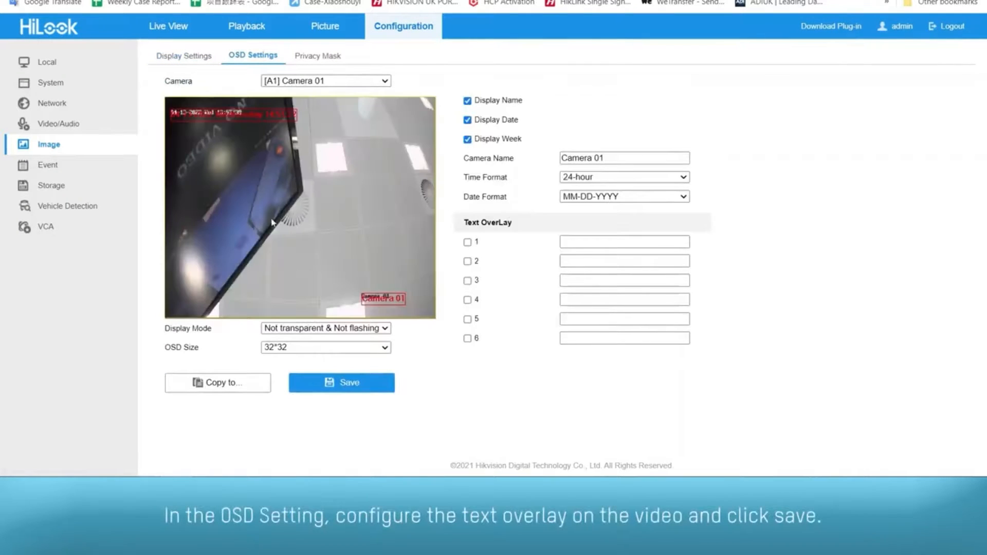
click(623, 241)
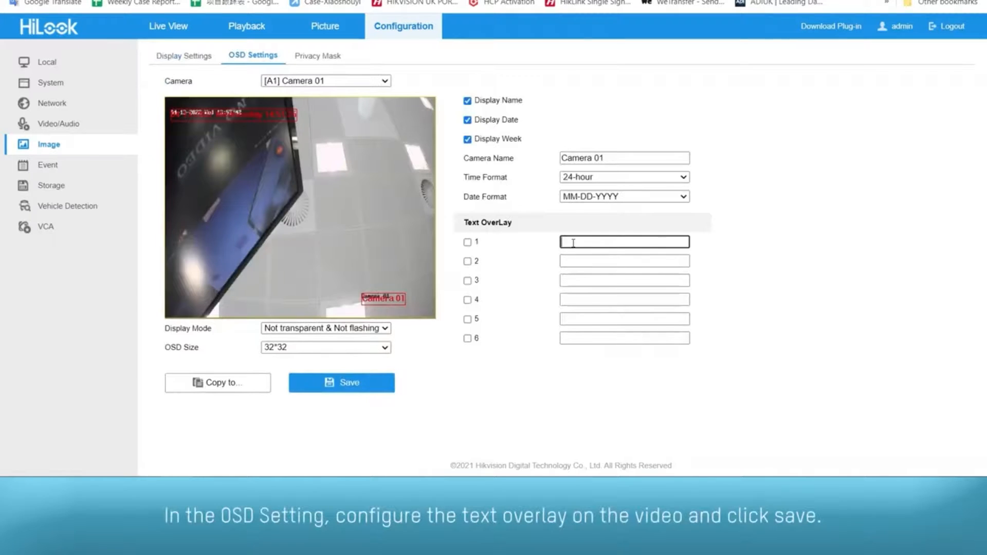
- Enable text overlay 1 as 'Room 1' on Camera 01 and save the OSD settings
text(Room 1)
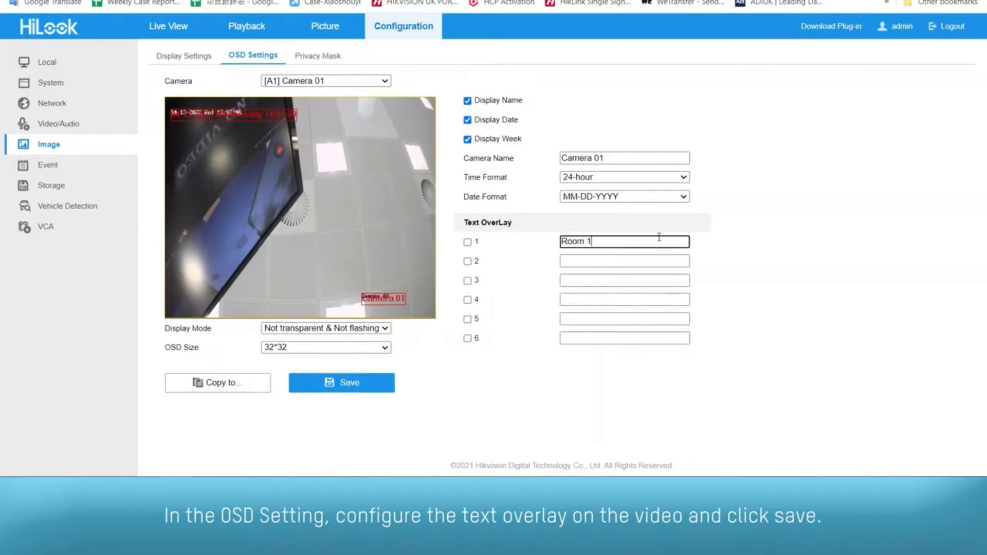
click(467, 241)
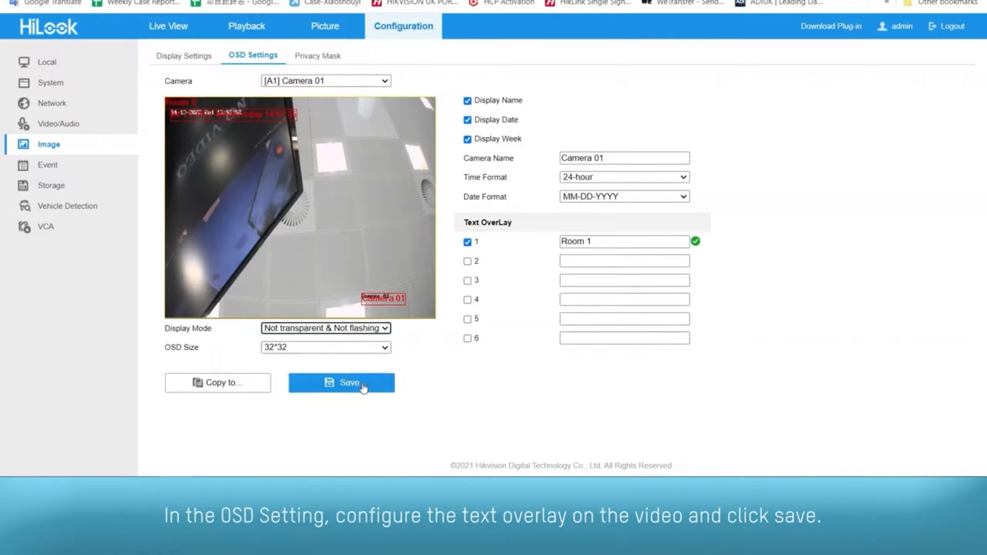
click(341, 382)
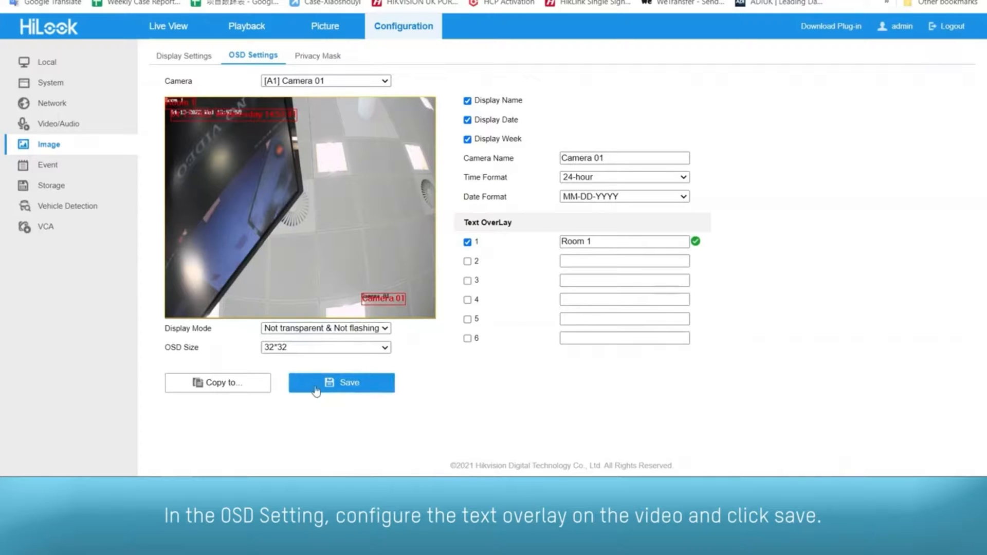
click(341, 382)
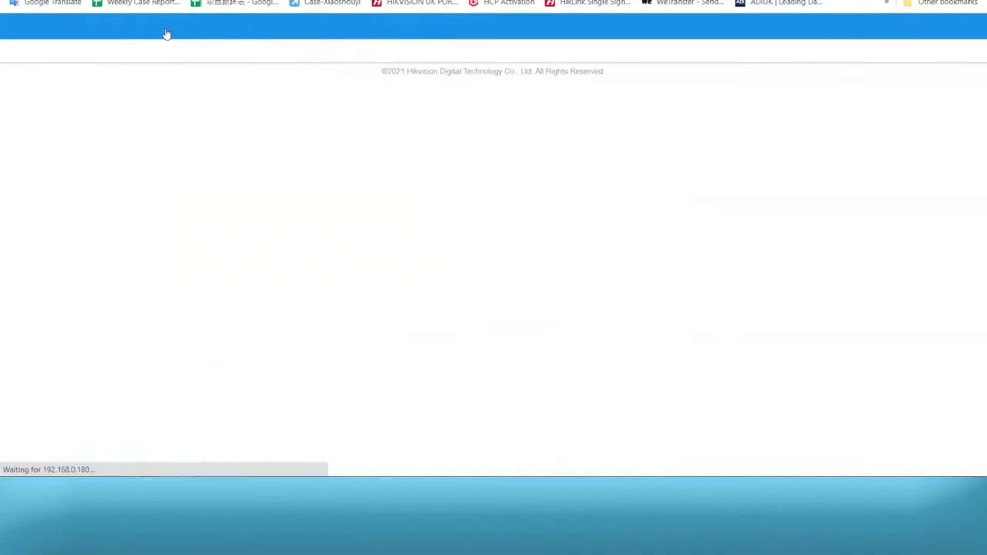
- Check the 'Room 1' overlay in Live View and return to Camera 01's OSD settings
click(168, 26)
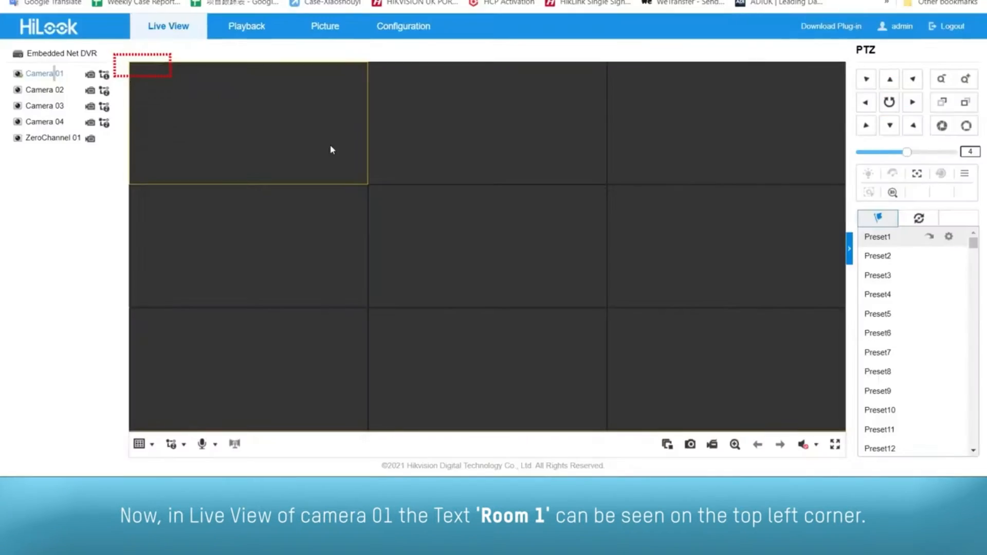
click(403, 27)
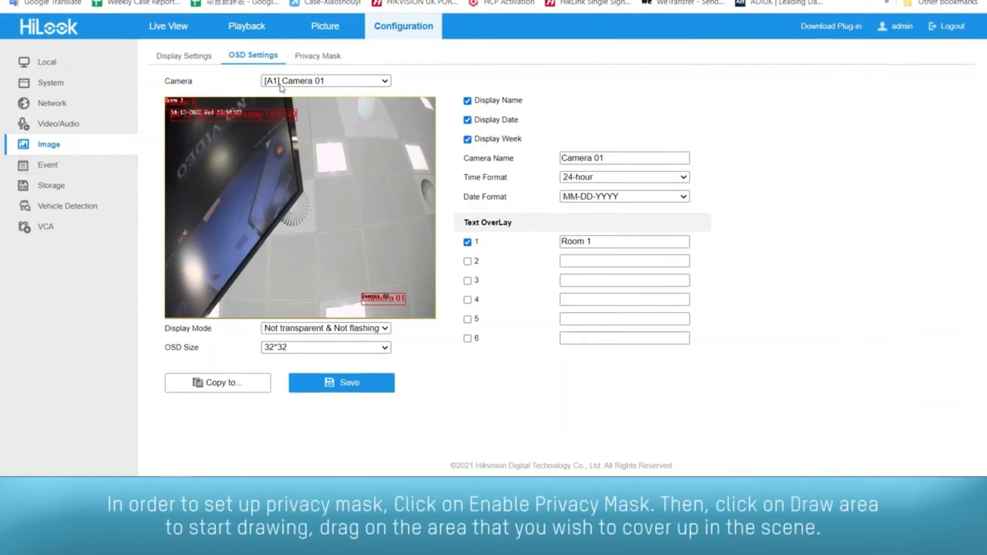
- Enable a privacy mask on Camera 01 covering a centre-right rectangle, save it, and check live view
click(317, 55)
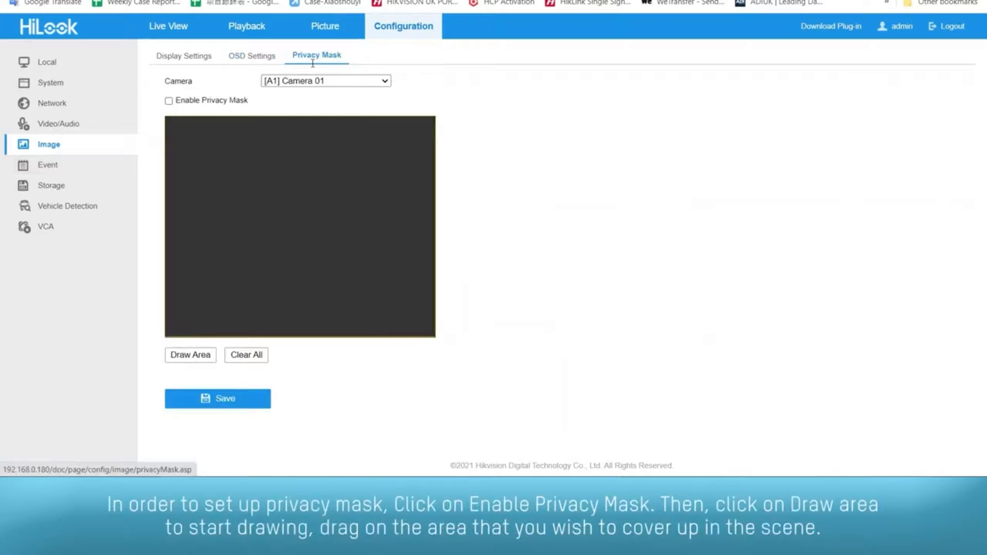
click(169, 101)
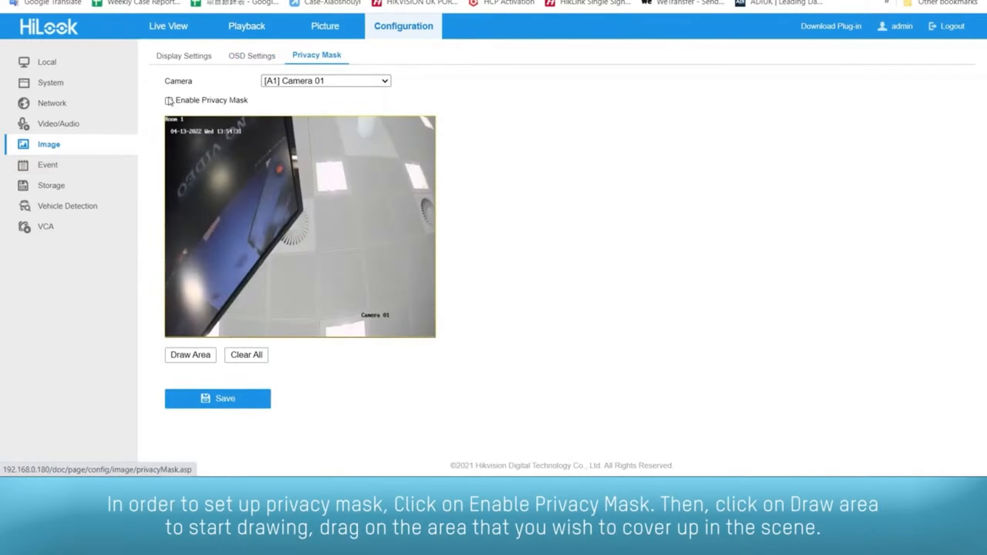
click(168, 101)
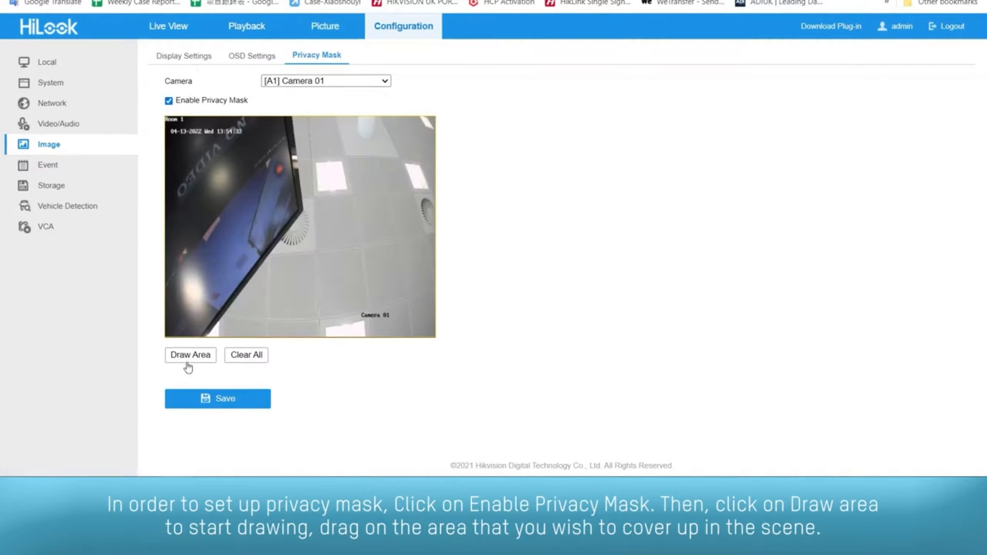
click(191, 355)
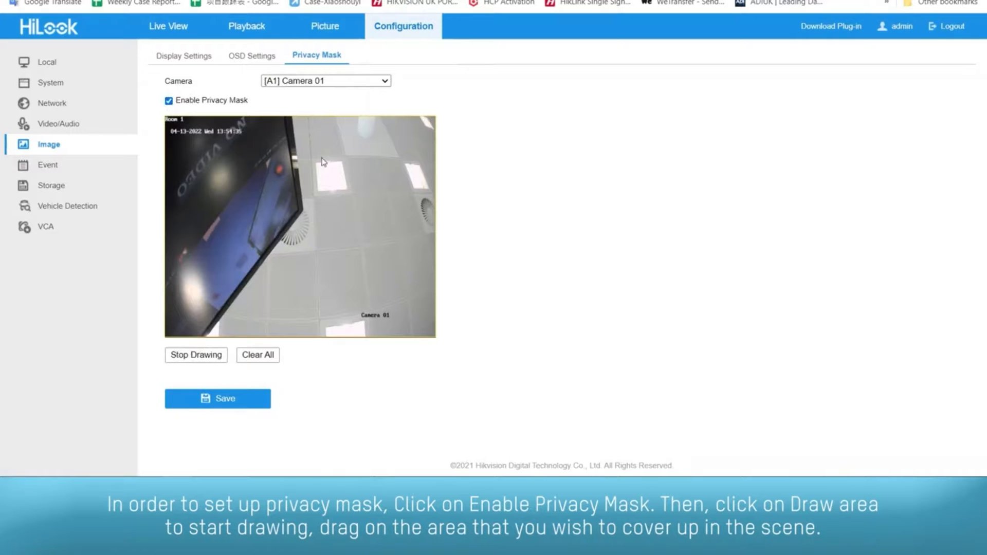
drag(305, 164, 348, 183)
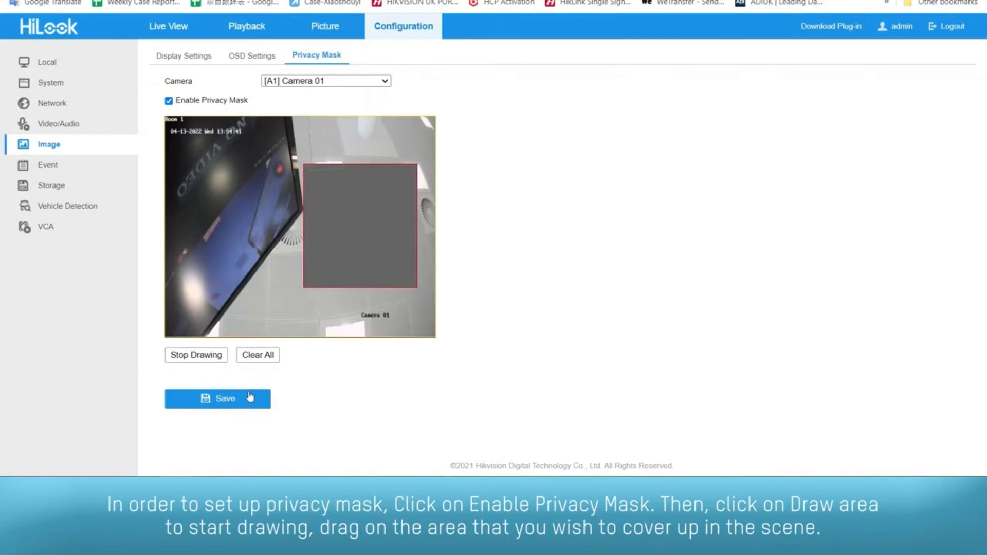
click(217, 398)
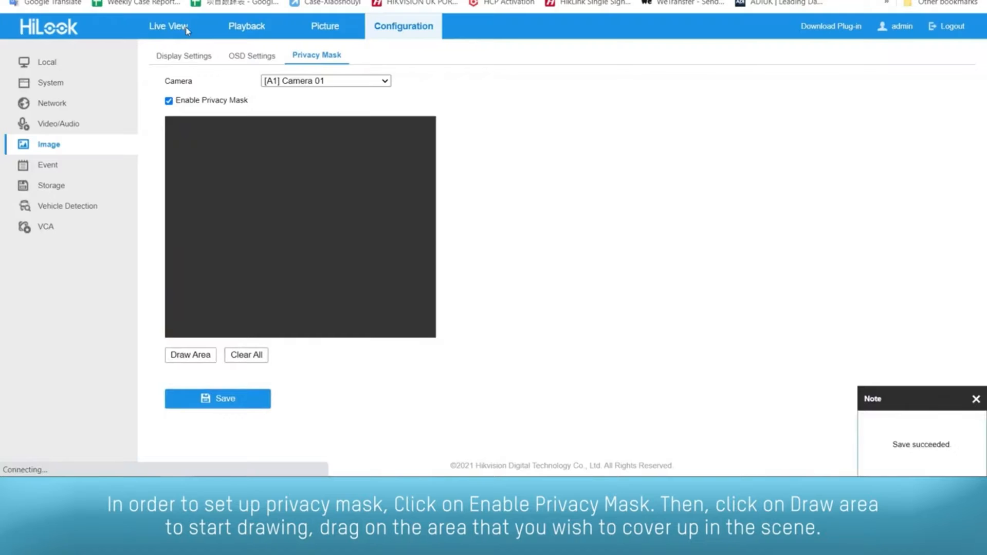
click(168, 25)
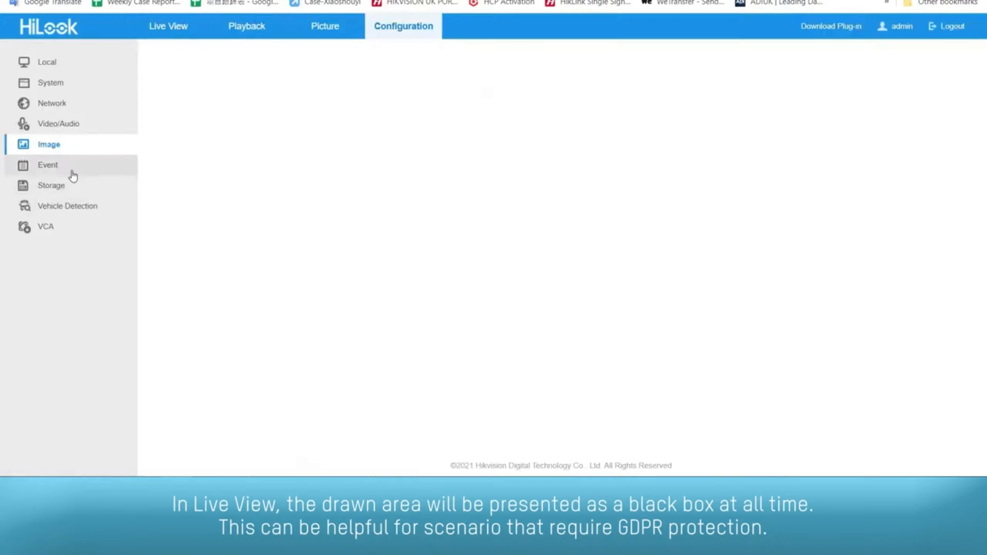
- Enable motion detection for Camera 01 under Event > Basic Event > Motion
click(49, 144)
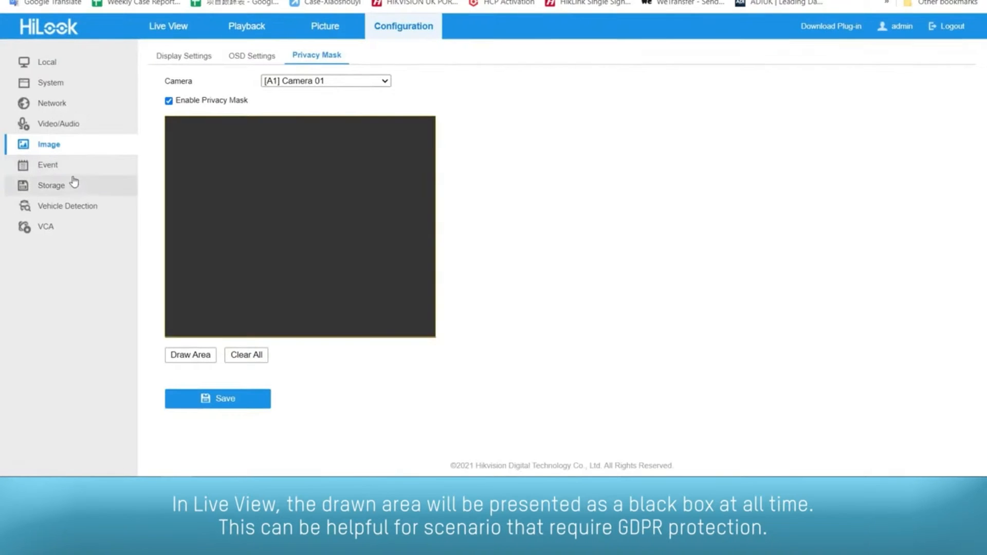
click(48, 164)
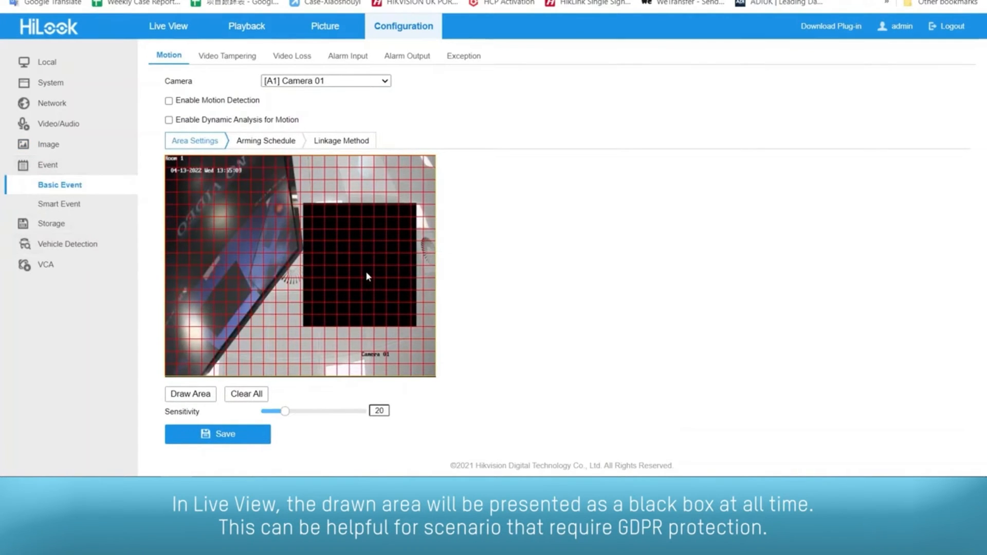
click(169, 101)
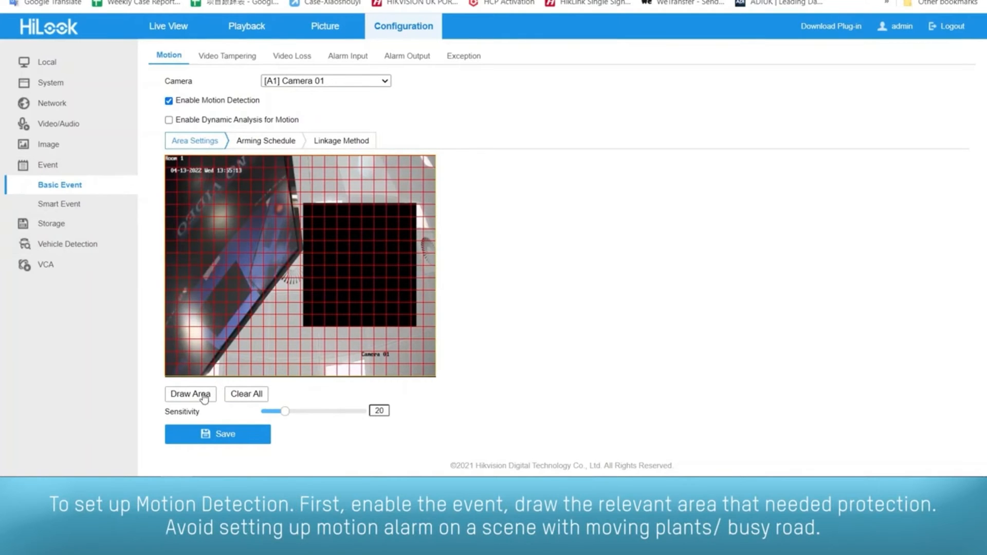
- Draw a left-side detection area with sensitivity 60, save, and show the arming schedule
click(190, 394)
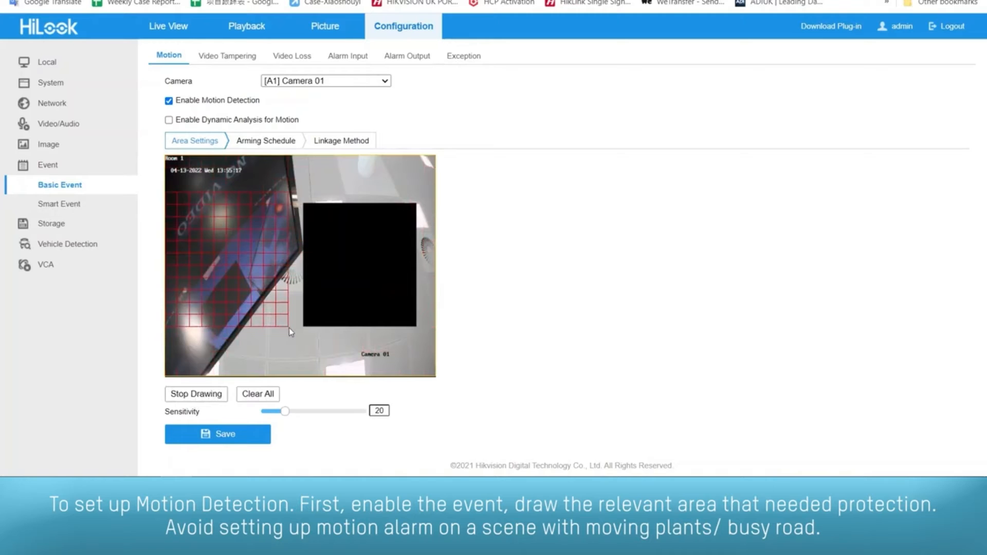
click(257, 394)
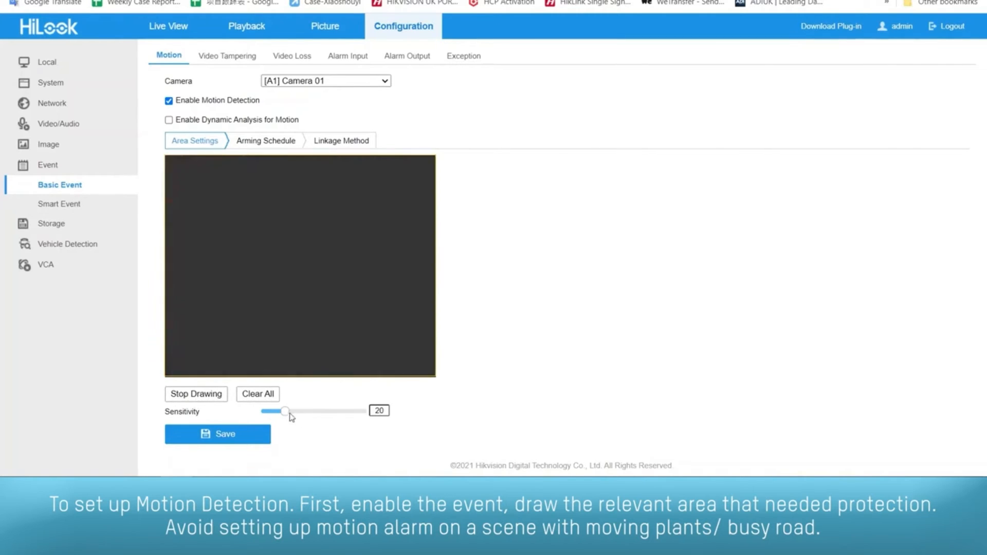
click(217, 434)
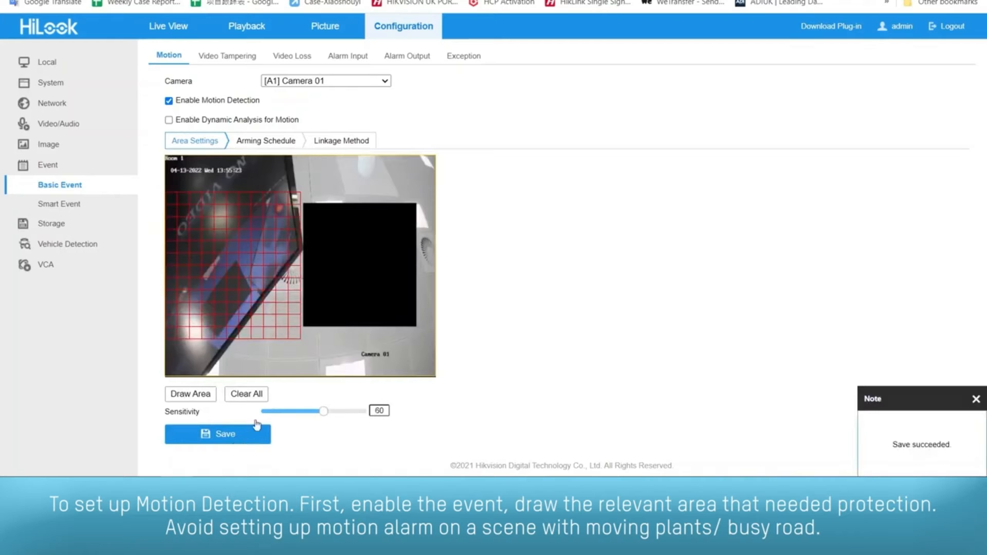
click(266, 140)
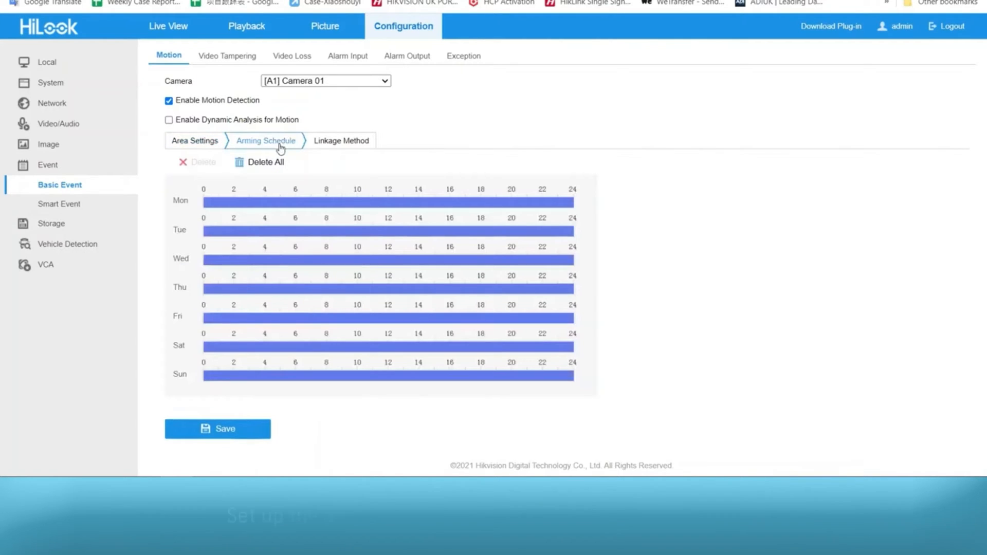